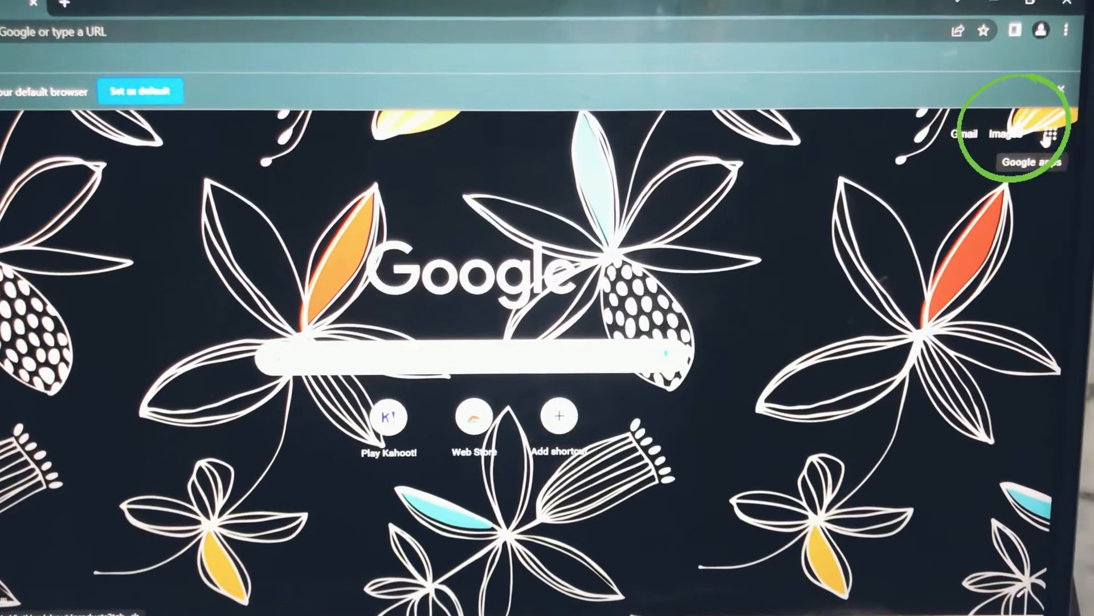
Step: Launch Google Earth from the Google apps grid on the new tab page
left_click(1046, 132)
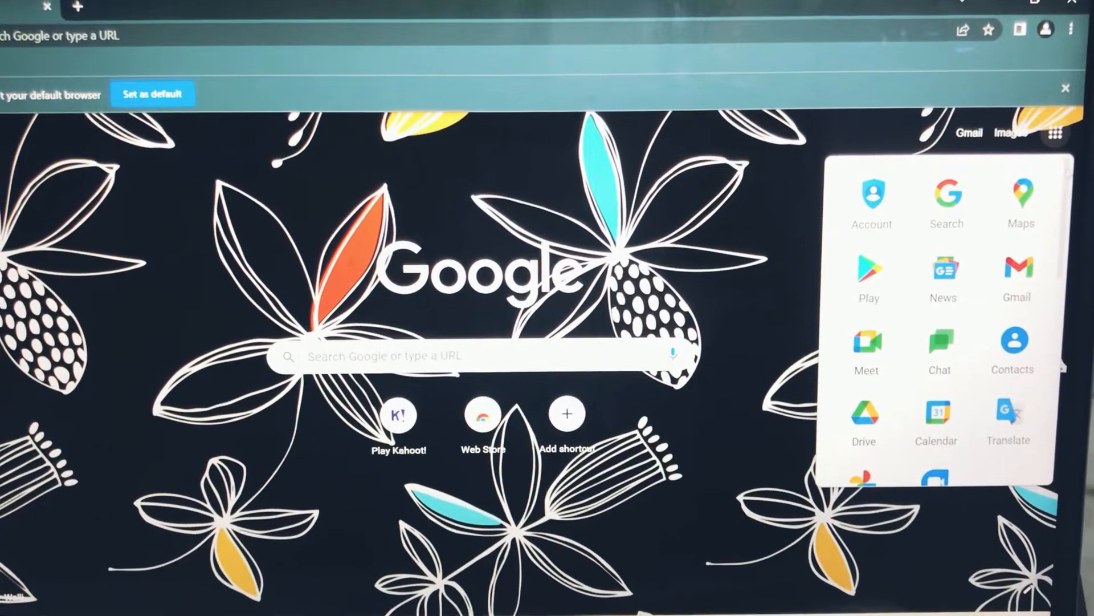
scroll("down", 3)
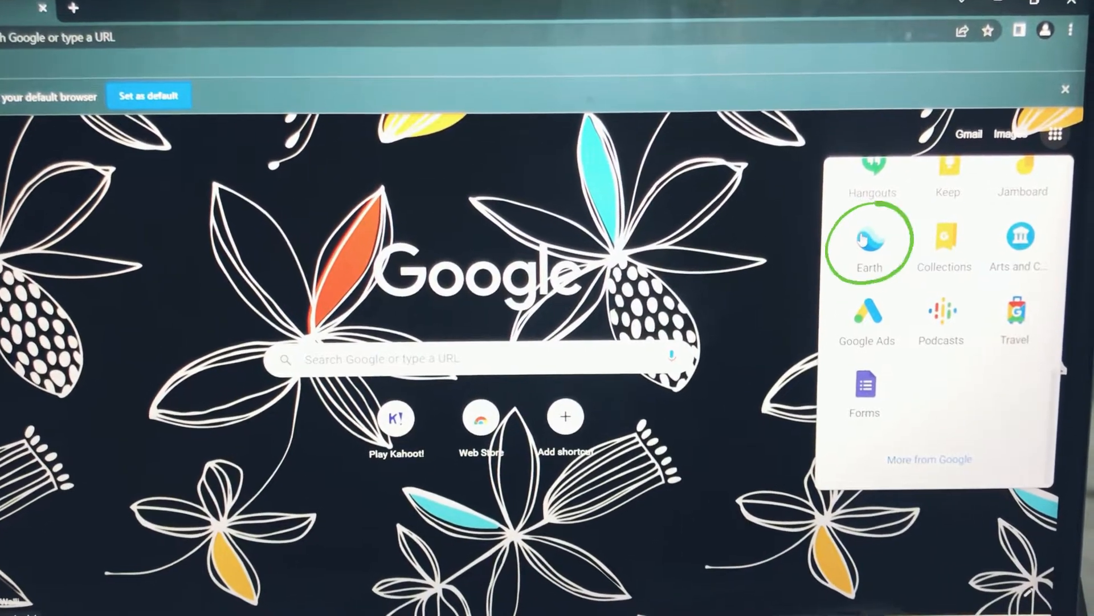
left_click(870, 241)
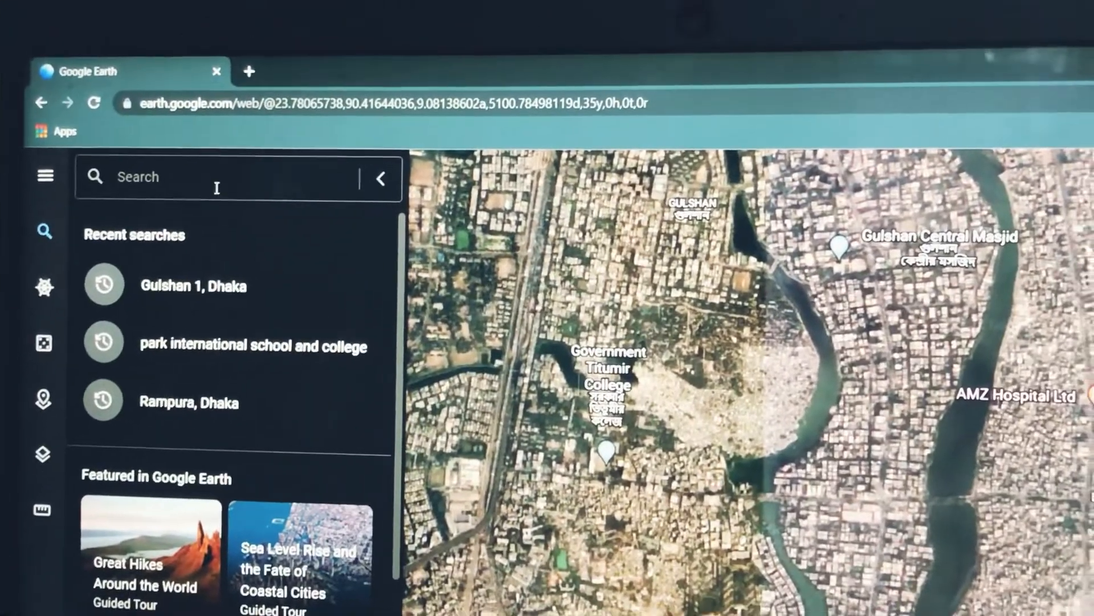
Step: Search 'park international' and choose the recent 'park international school and college' result
type("park inter")
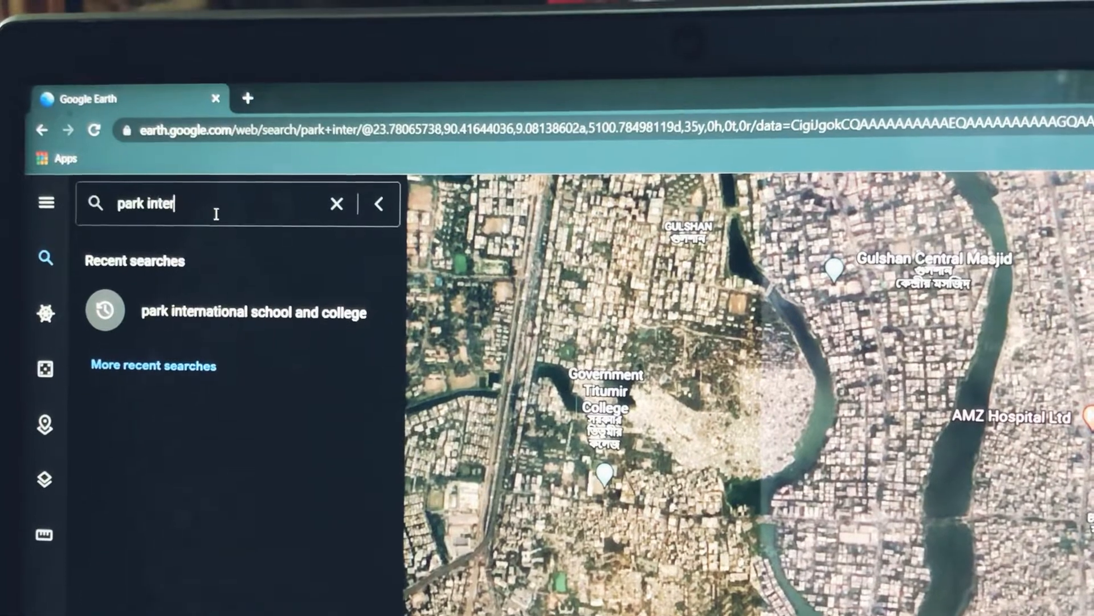
type("national")
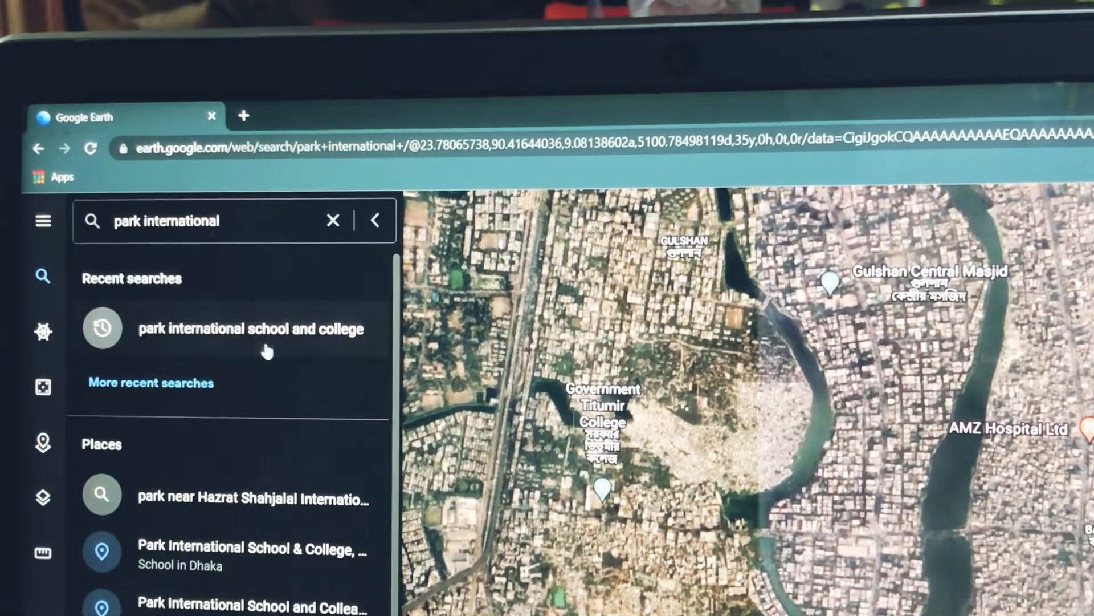
left_click(251, 328)
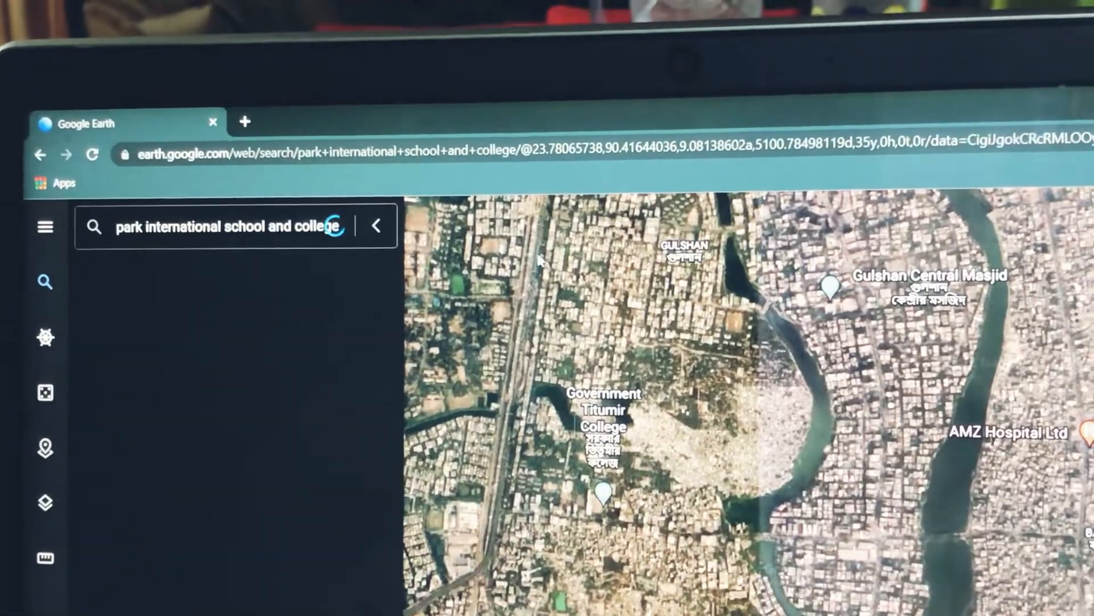